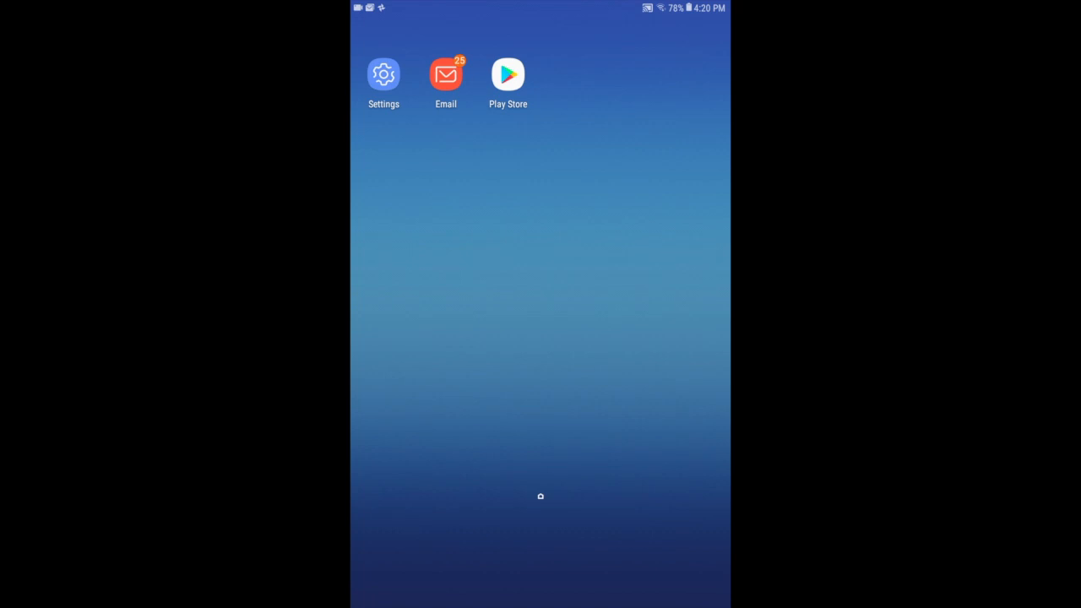
Launch Google Play Store from the Android home screen
click(507, 74)
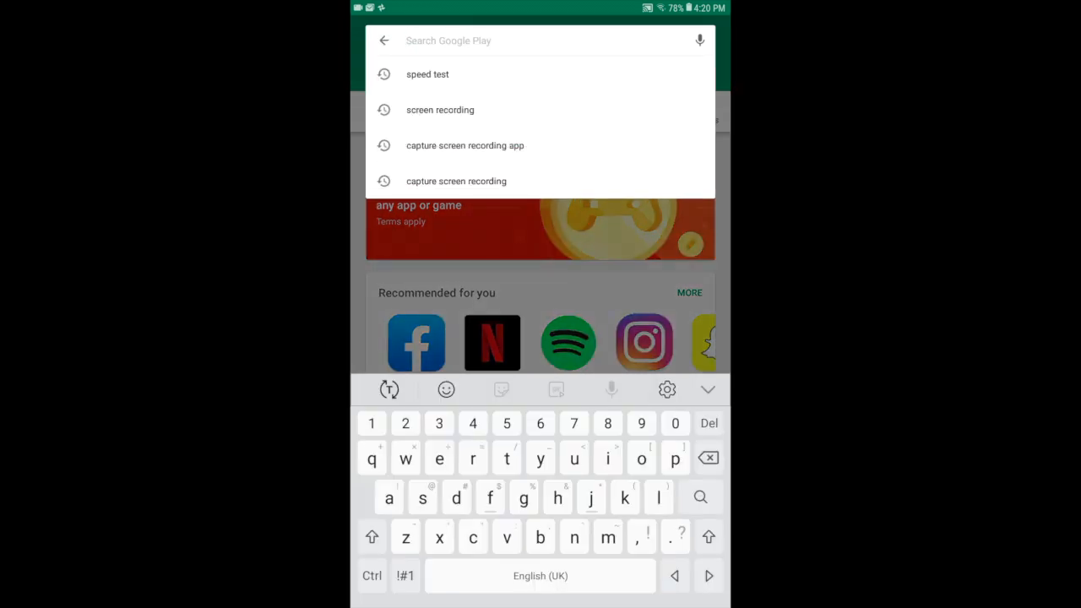
Search the store for 'speed test' and bring up the Speedtest by Ookla listing
click(427, 74)
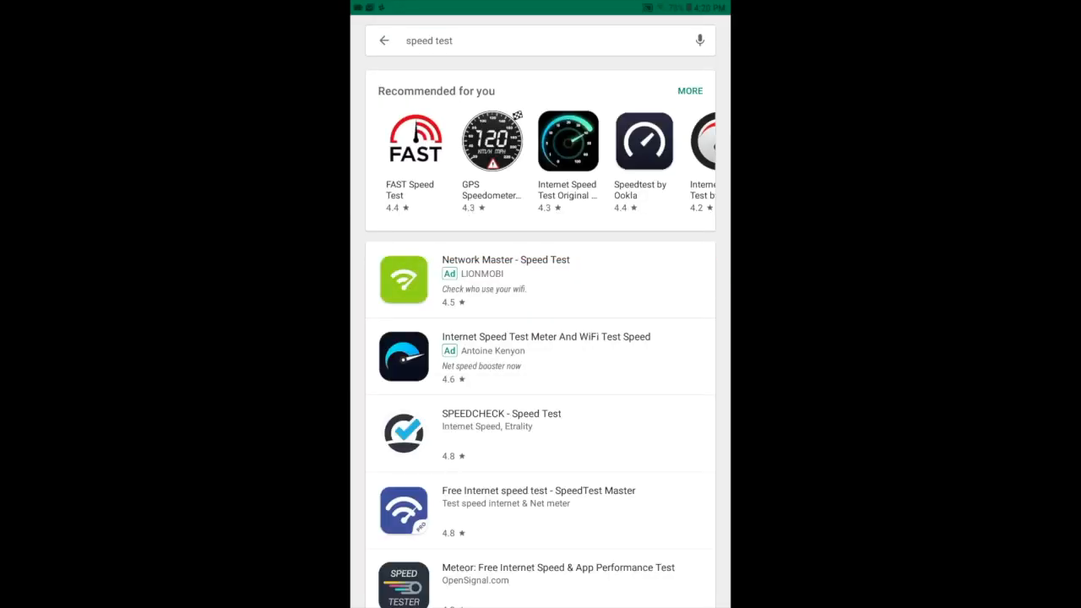
click(644, 140)
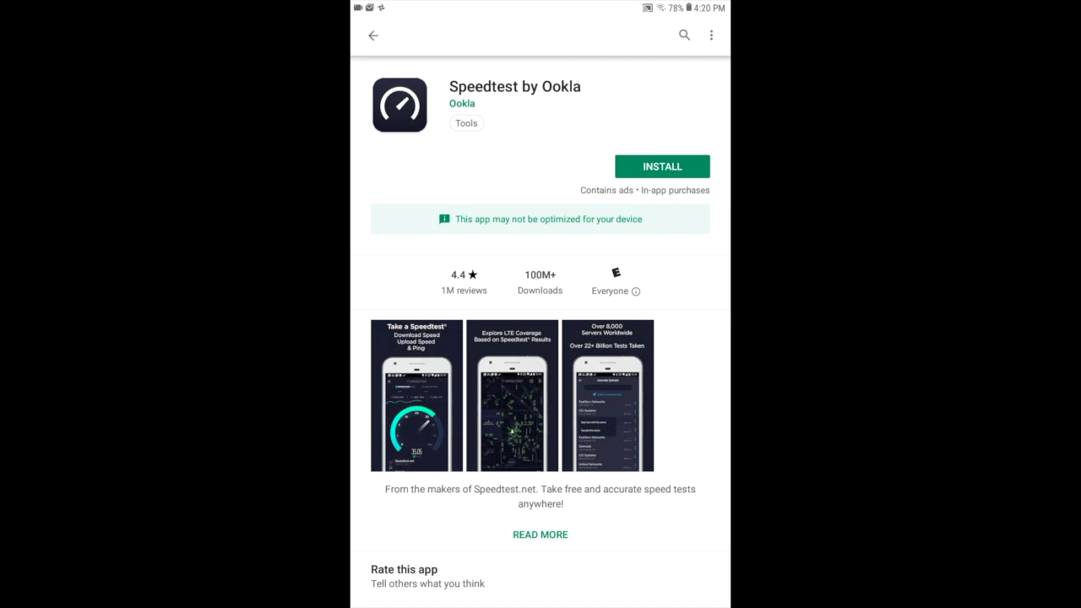
Install Speedtest by Ookla, wait for the download, then launch it to its welcome screen
click(663, 166)
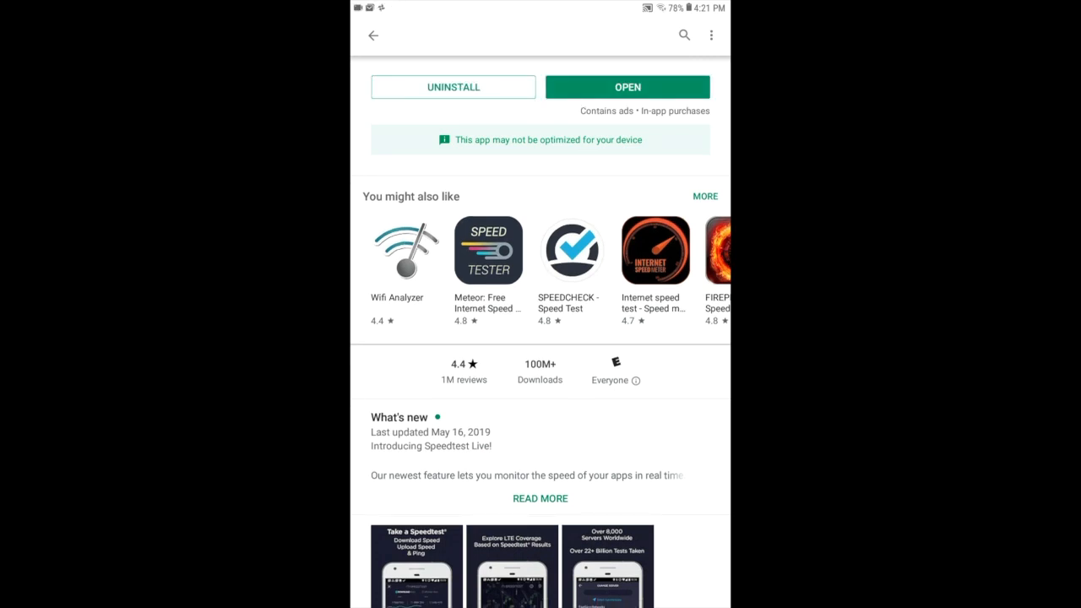
click(628, 88)
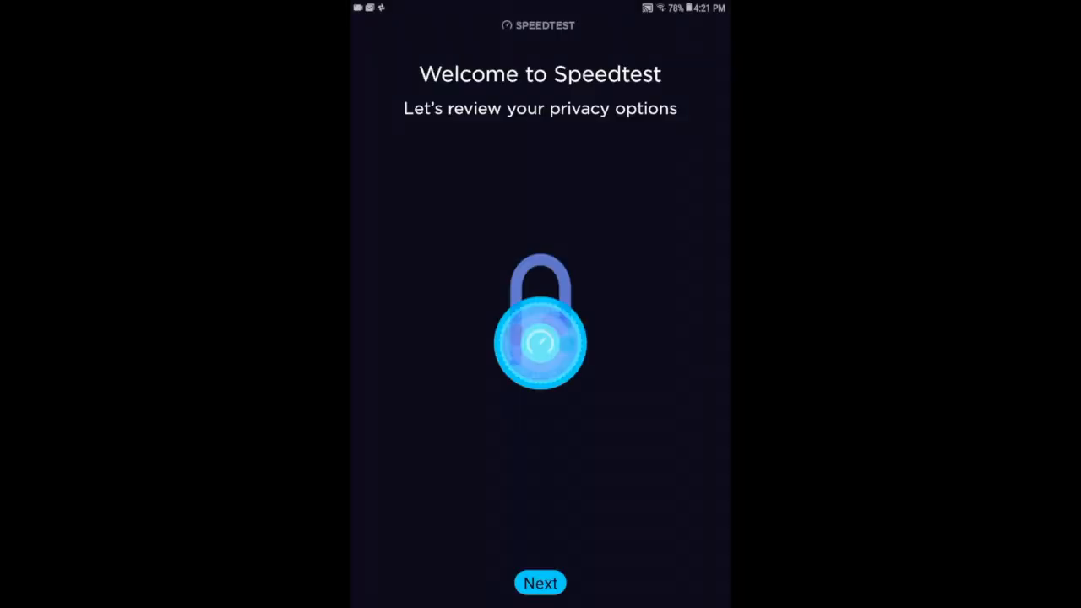
Continue past the welcome screens and allow Speedtest access to location and phone calls
click(540, 582)
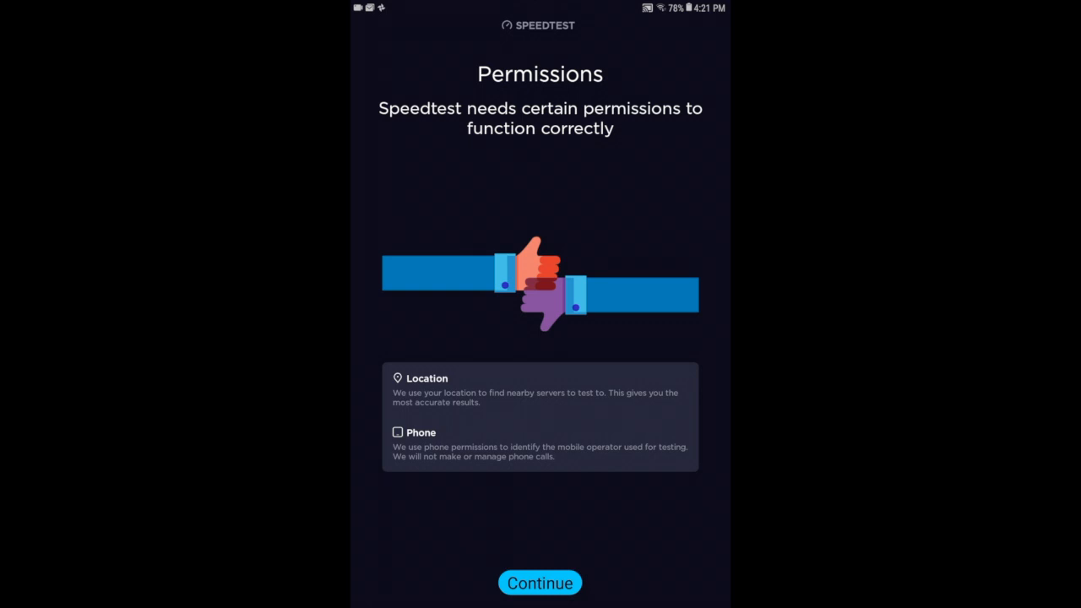
click(541, 582)
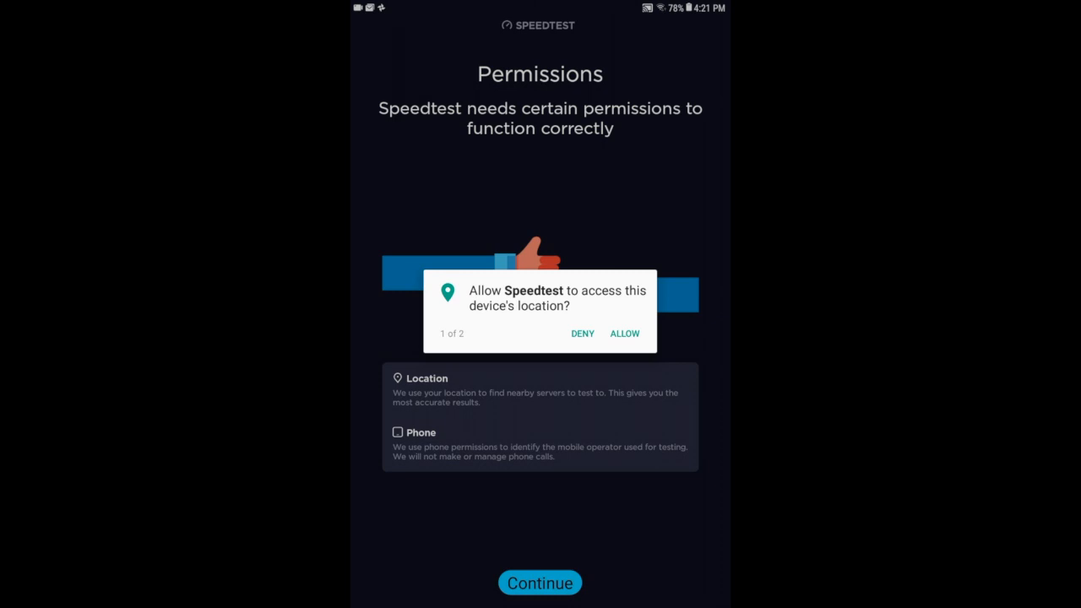
click(625, 333)
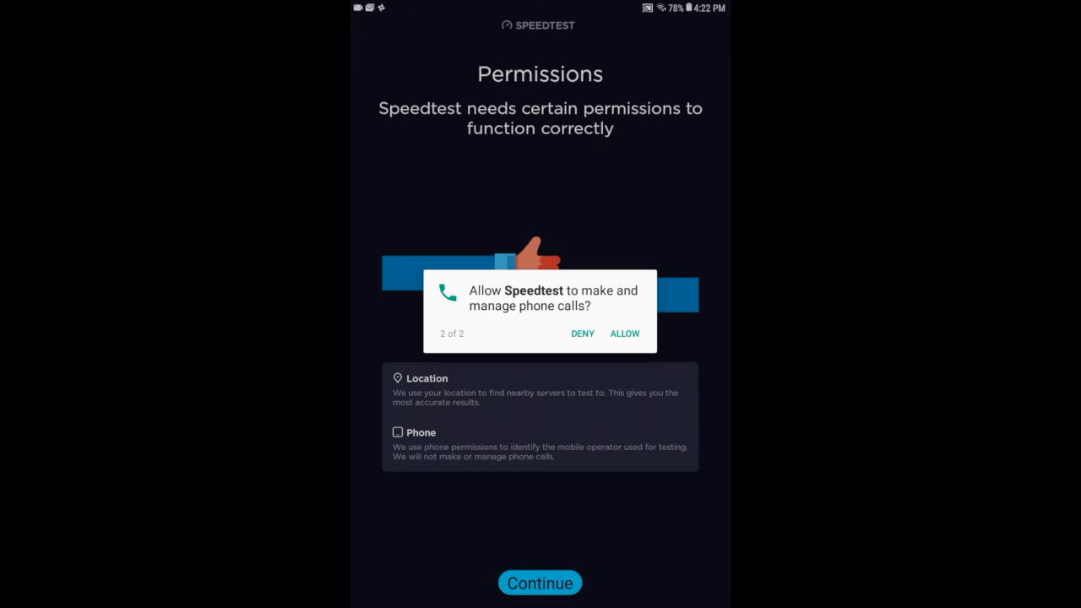
click(625, 333)
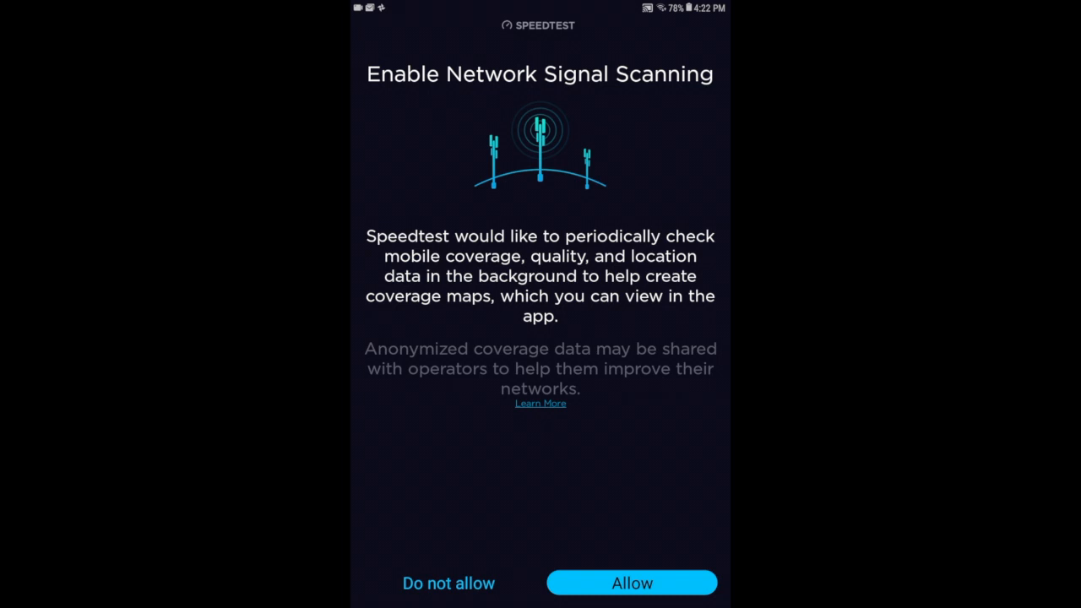
Allow network signal scanning and start a speed test with GO, connecting to SDN Communications, Sioux Falls
click(631, 582)
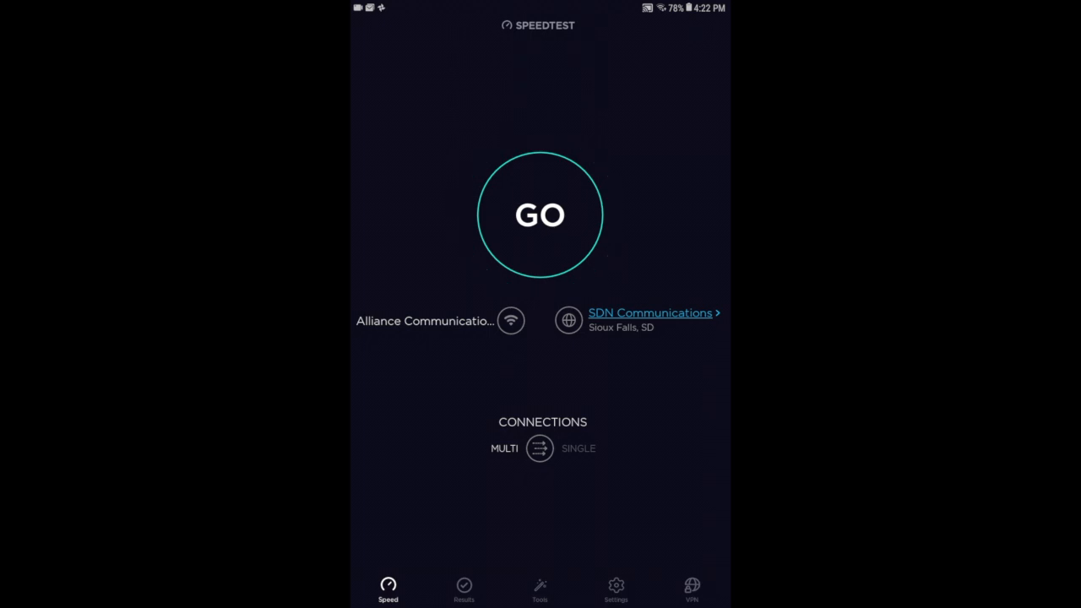
click(541, 214)
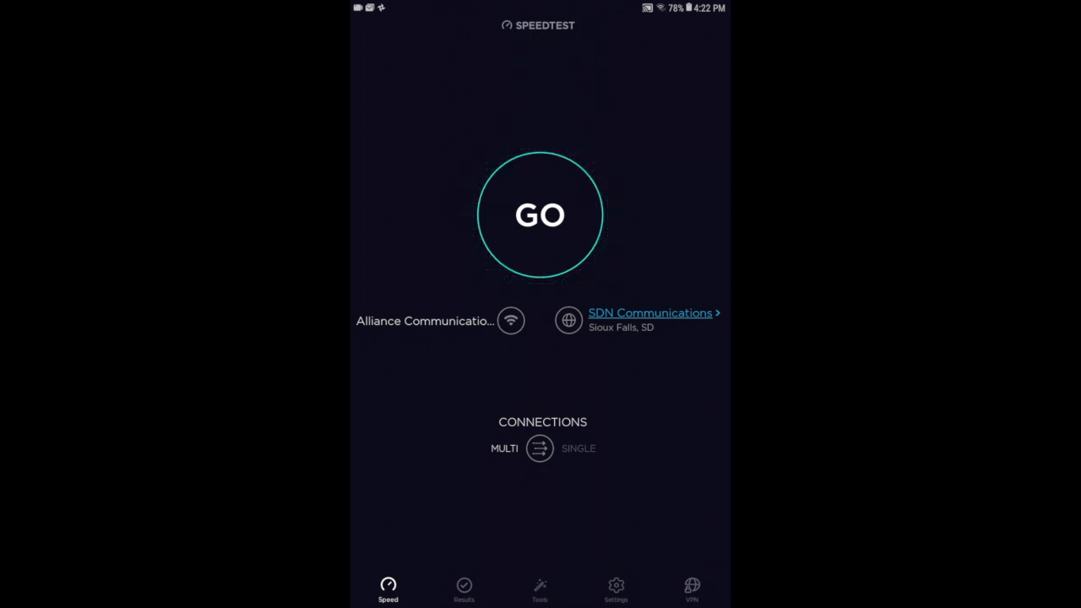
click(540, 215)
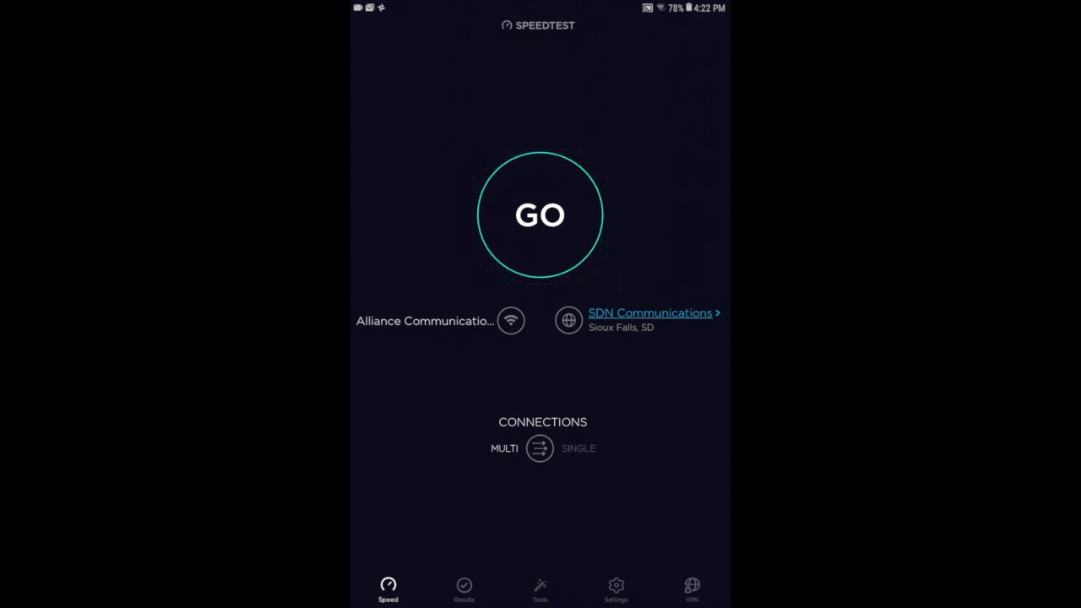
click(541, 215)
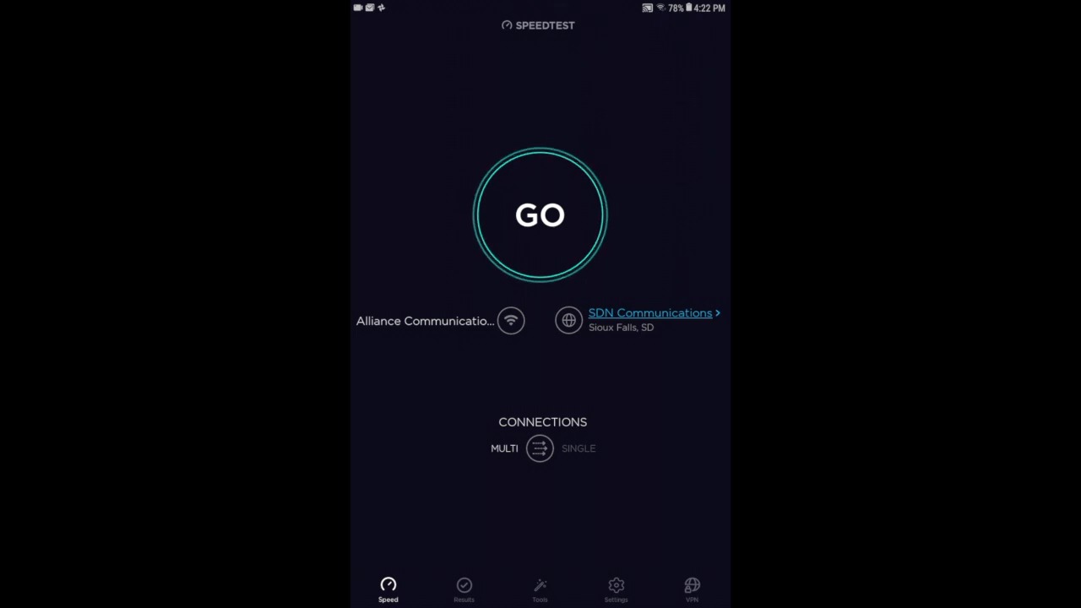
click(540, 214)
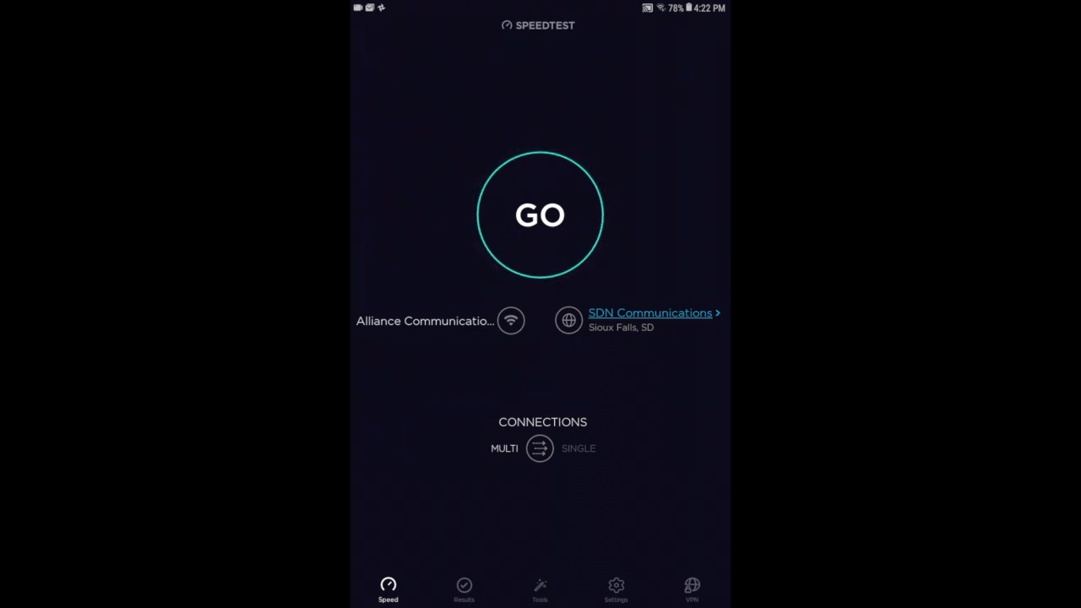
click(541, 214)
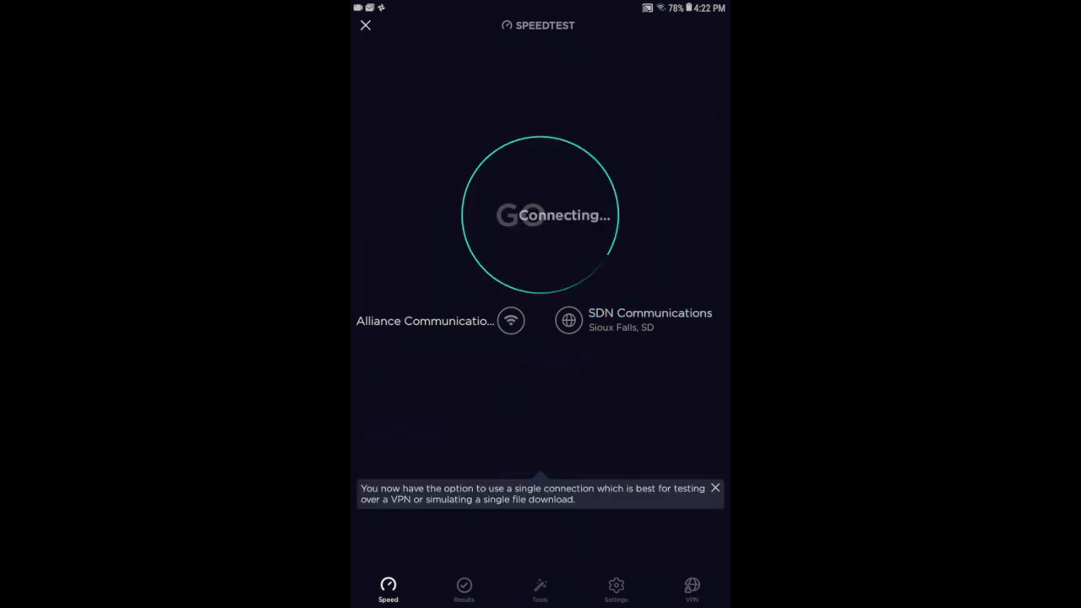